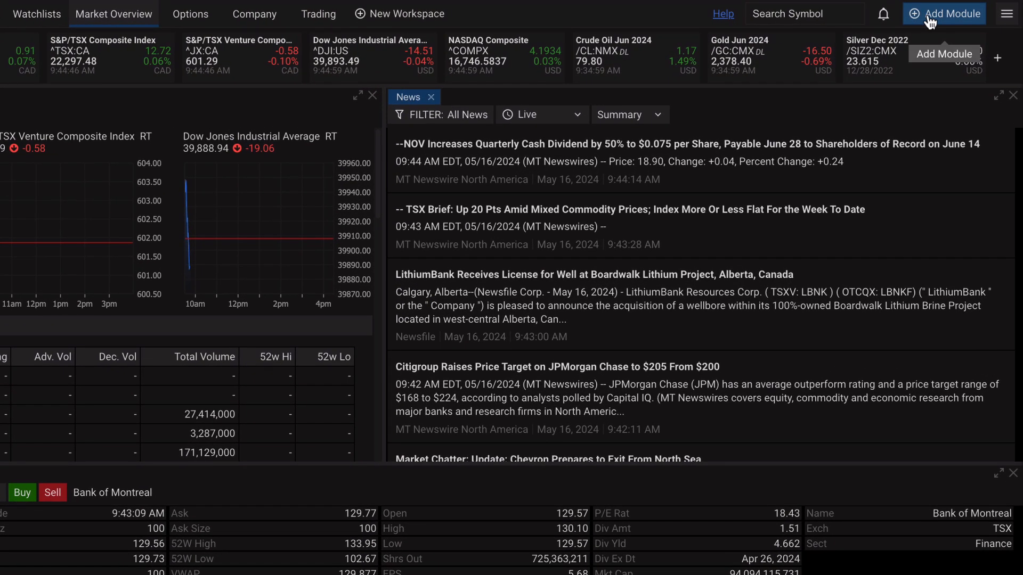
# Add the Market Research module to the workspace and maximize it on Market Overview
pyautogui.click(943, 13)
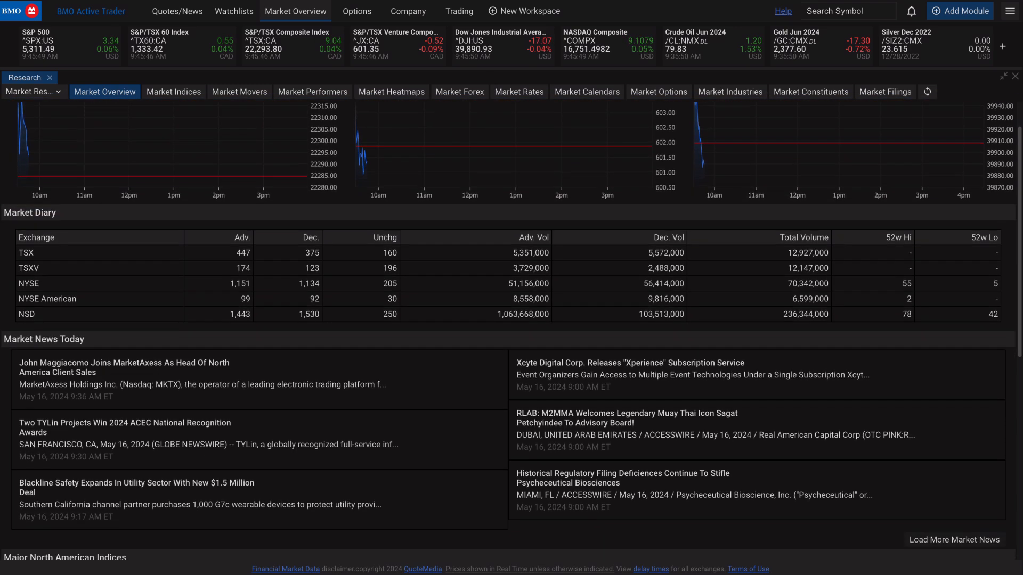
pyautogui.scroll(-3)
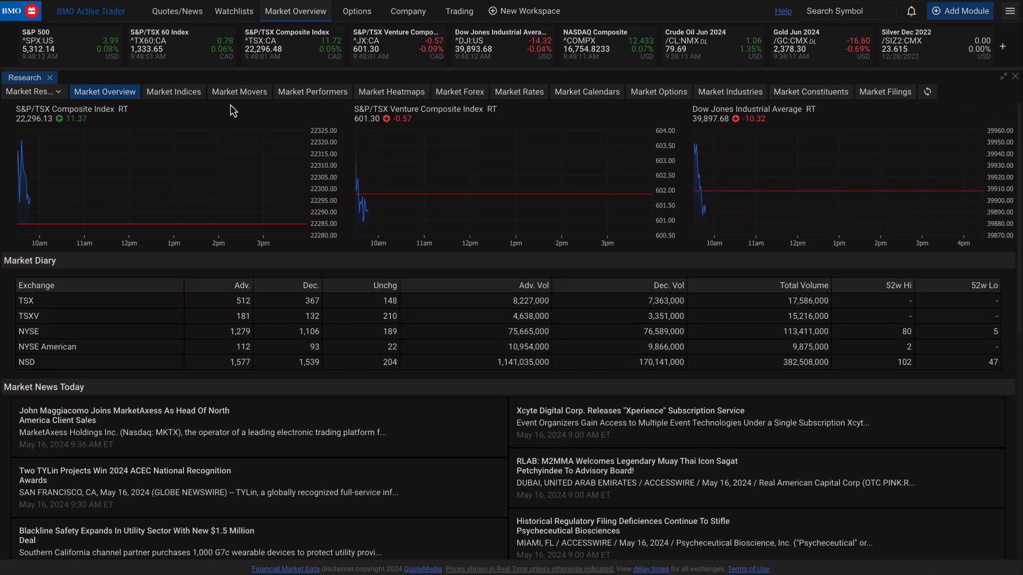
# Show the Canadian Market Indices with S&P/TSX charts and quote table
pyautogui.click(173, 91)
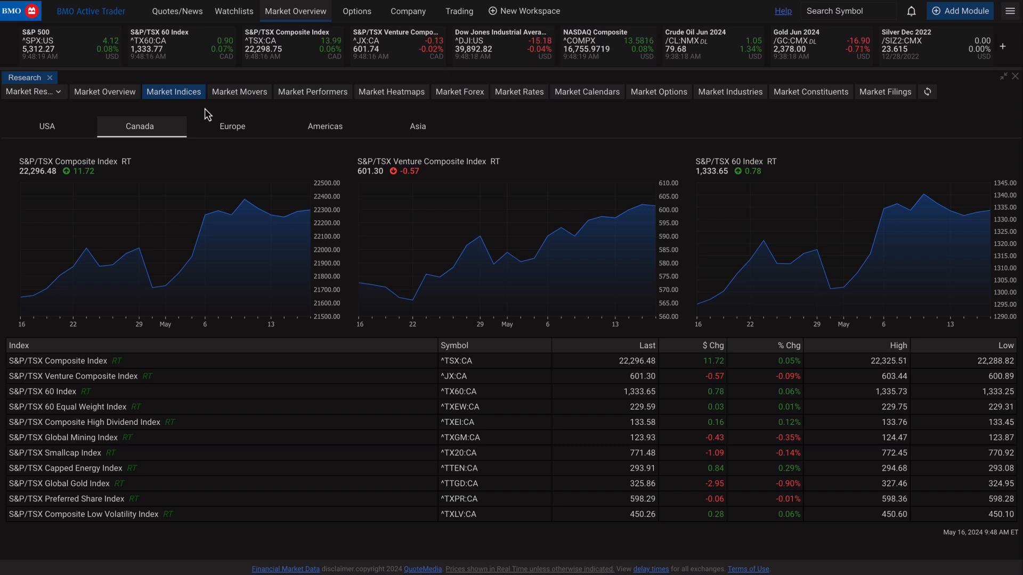
pyautogui.moveTo(466, 115)
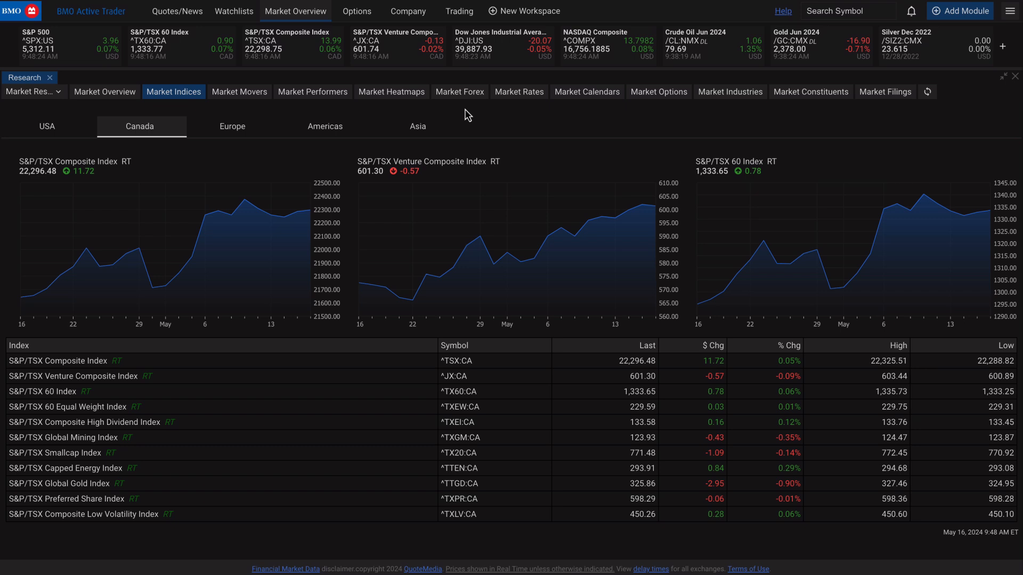
# Show Canadian Market Rates: Bank of Canada, interest, mortgage and money market yields
pyautogui.click(519, 91)
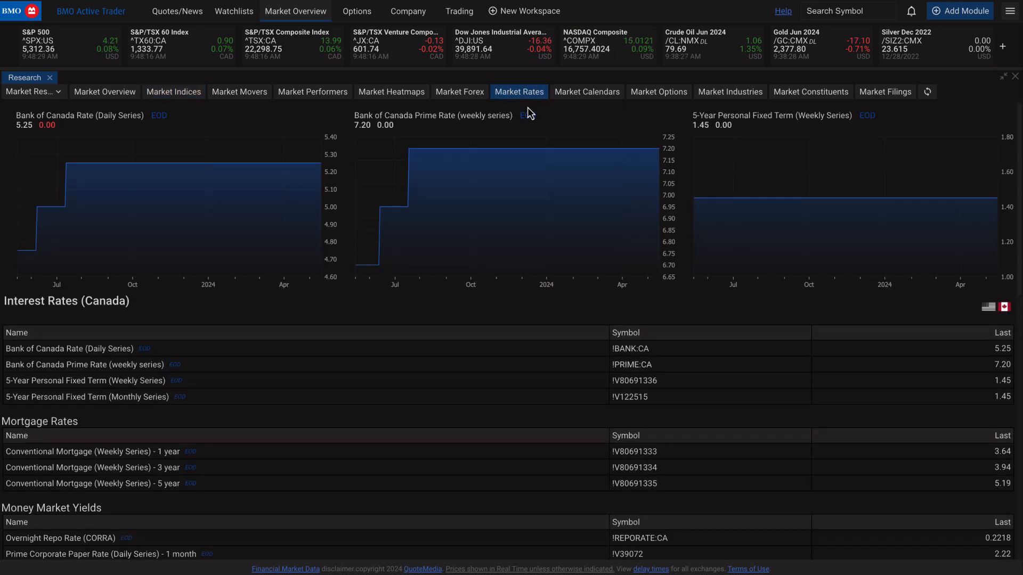
pyautogui.scroll(-3)
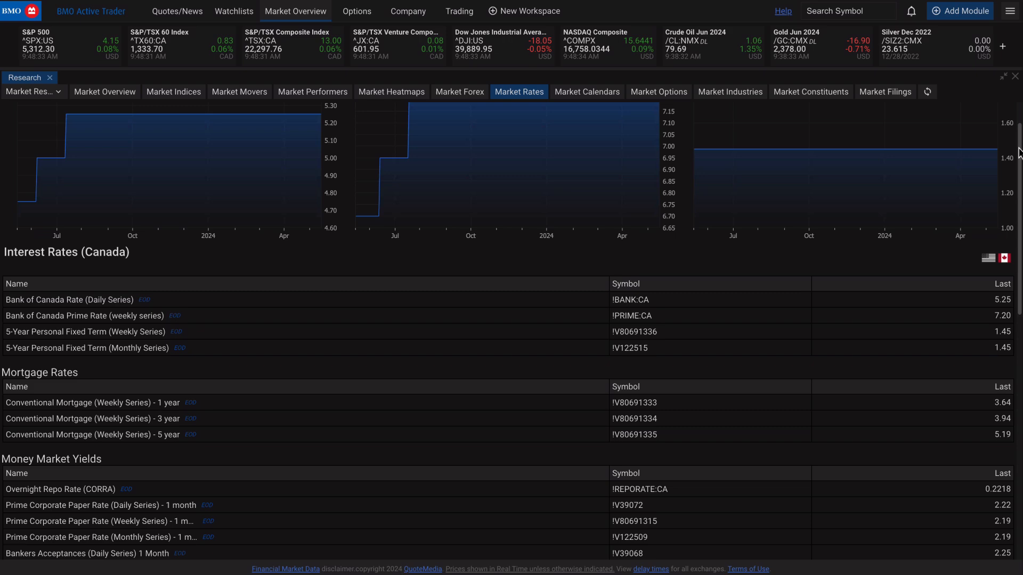
pyautogui.scroll(-3)
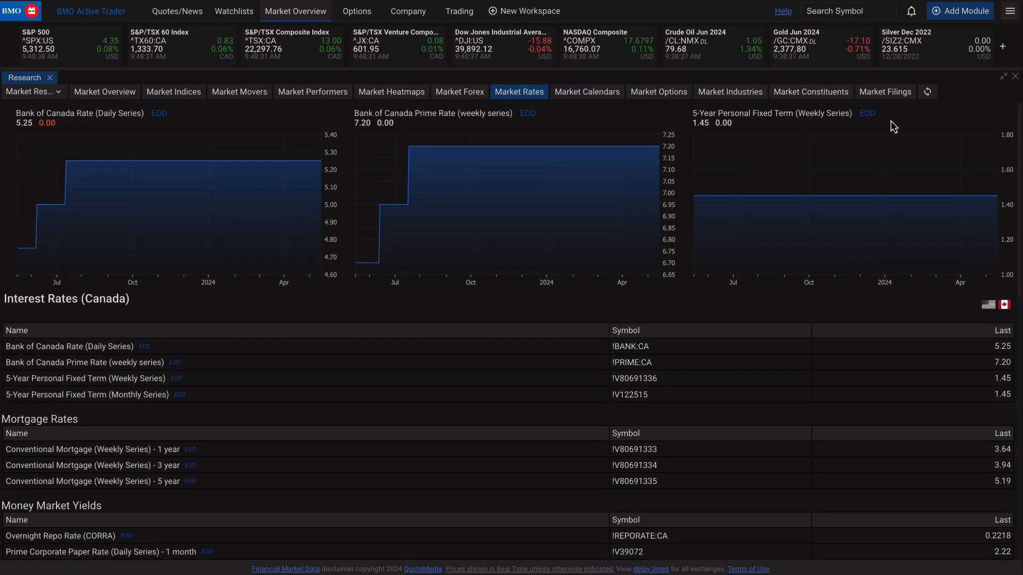
# Browse the Earnings, IPO and Dividends calendars and the most active TSX stocks
pyautogui.click(586, 92)
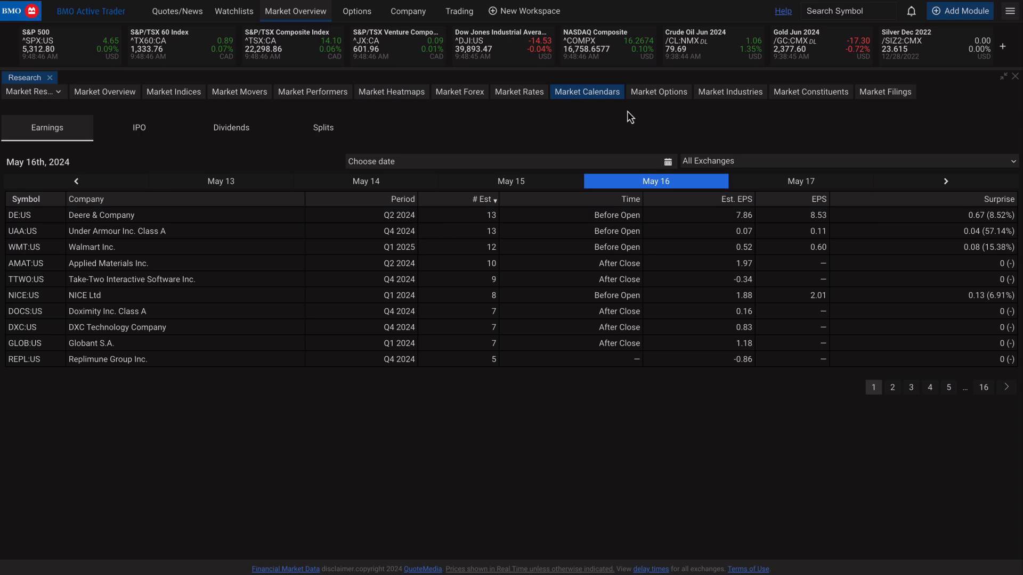
pyautogui.moveTo(529, 106)
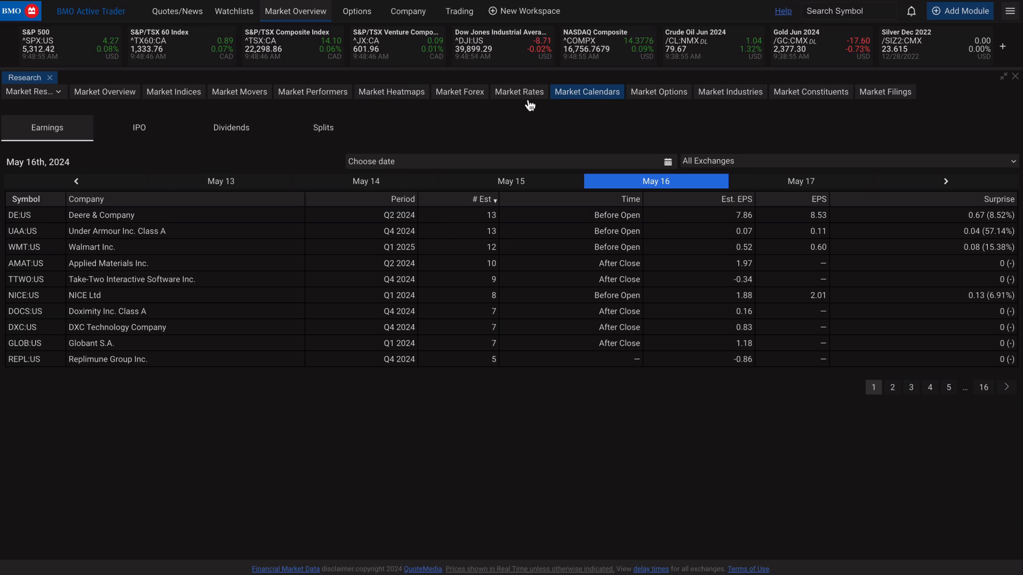
pyautogui.click(138, 127)
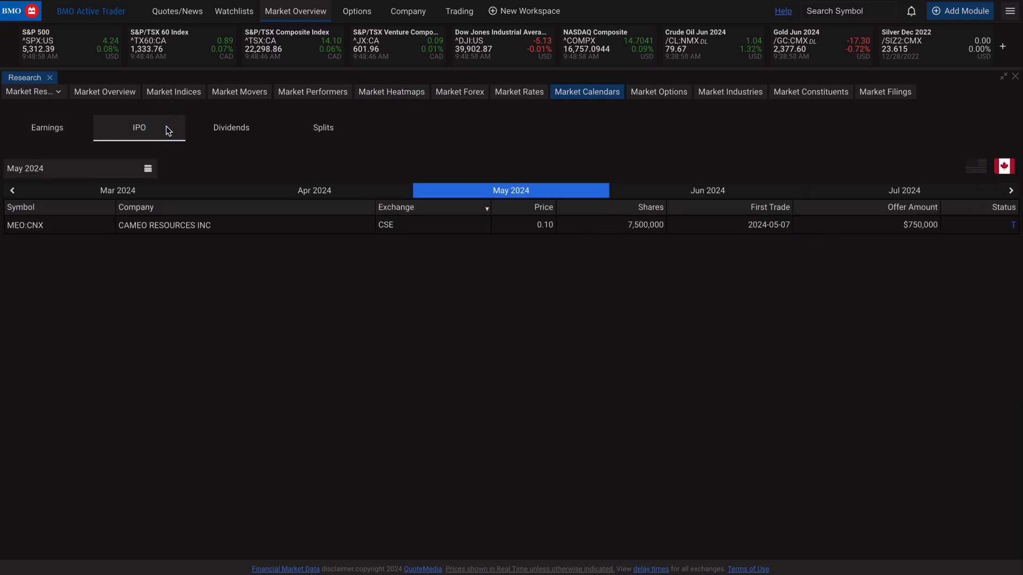
pyautogui.click(231, 126)
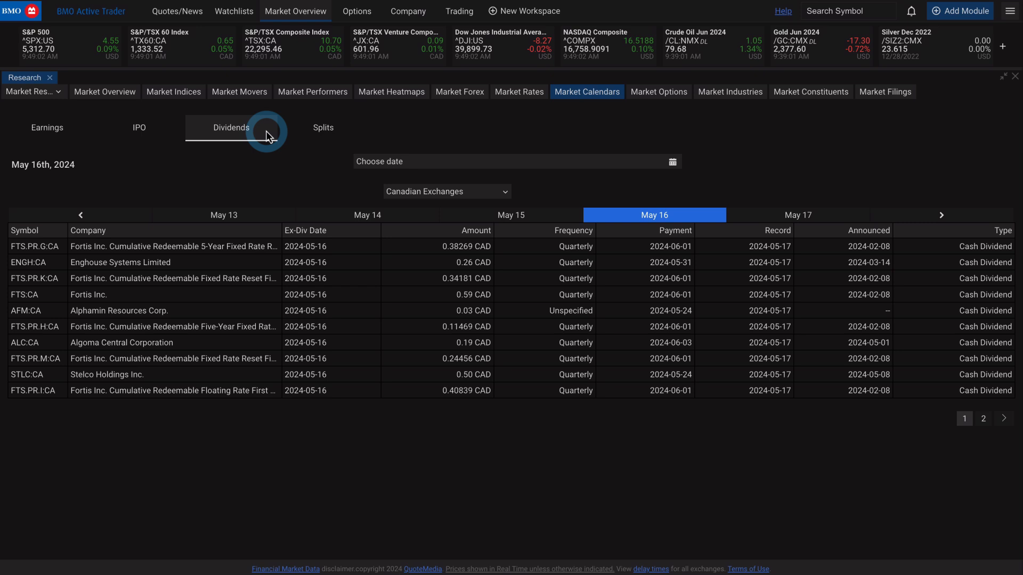
pyautogui.click(321, 126)
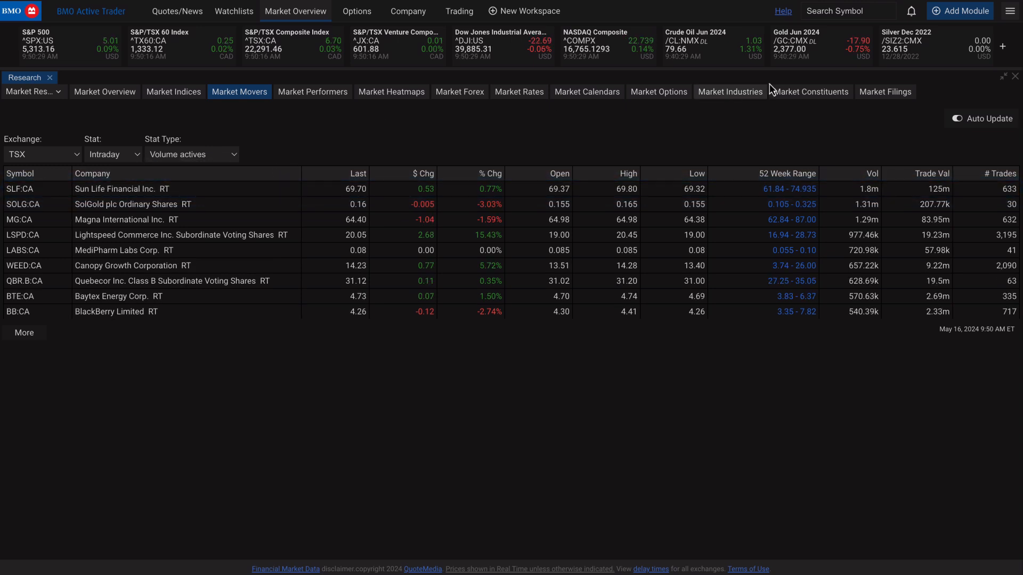
# Start a new equity trade ticket loaded with SLF:CA, Sun Life Financial
pyautogui.click(1010, 11)
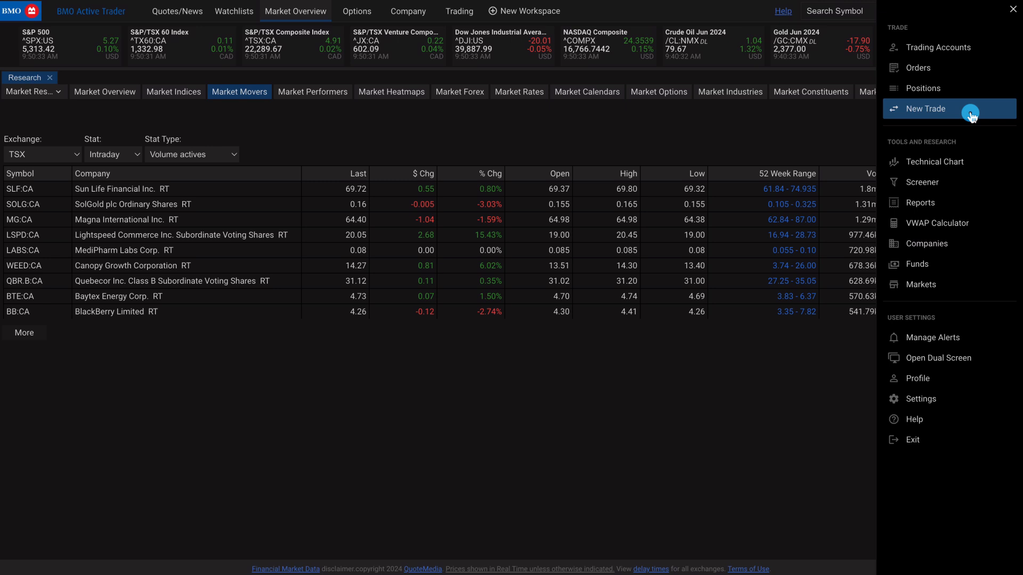
pyautogui.click(925, 108)
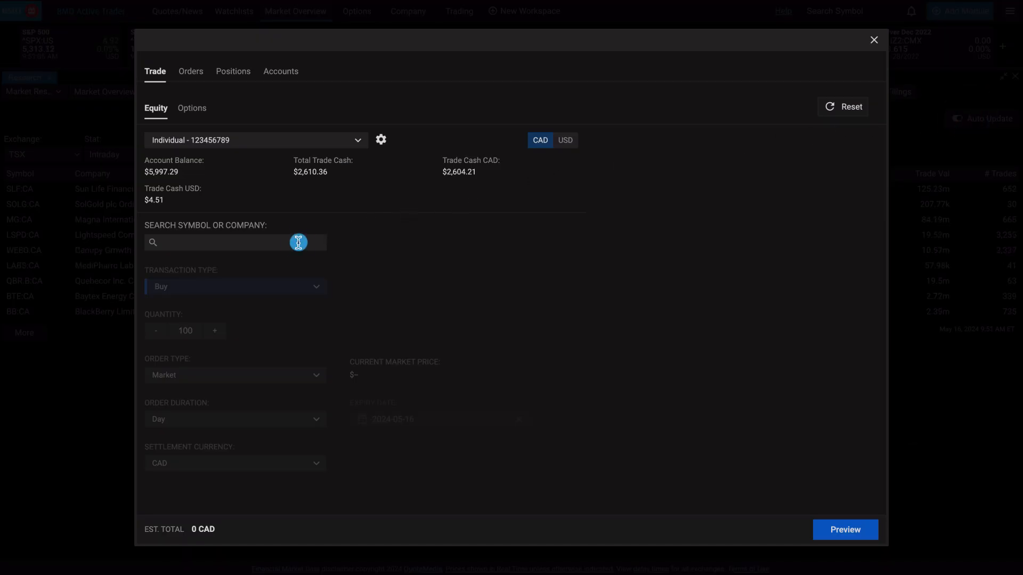
pyautogui.write('SLF:CA')
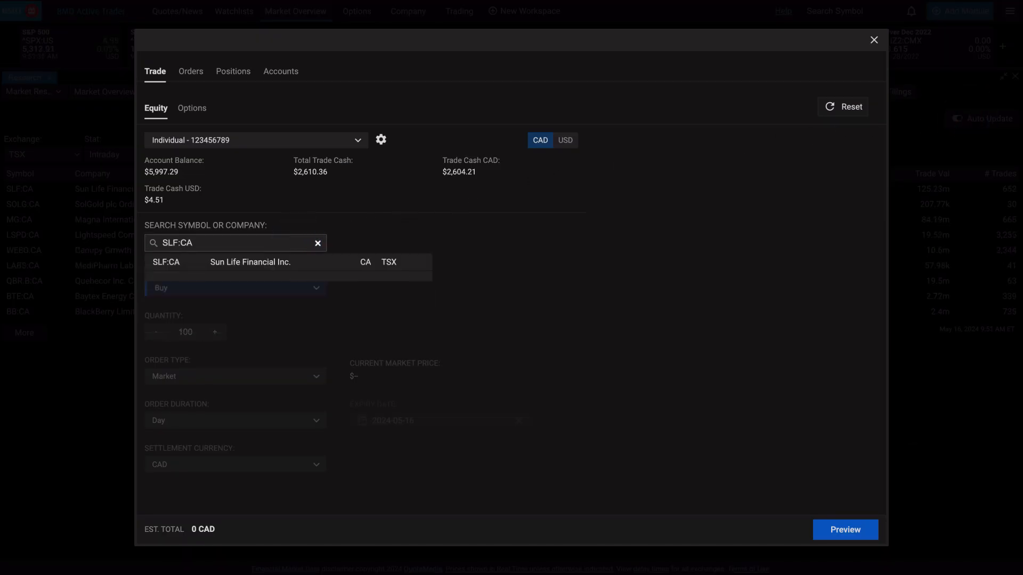
pyautogui.click(250, 262)
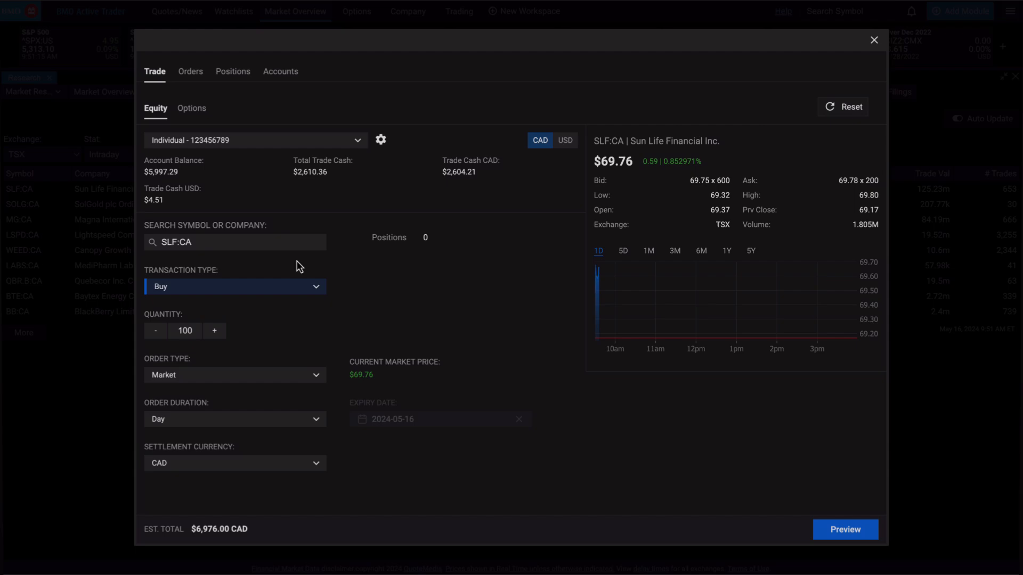
pyautogui.click(874, 39)
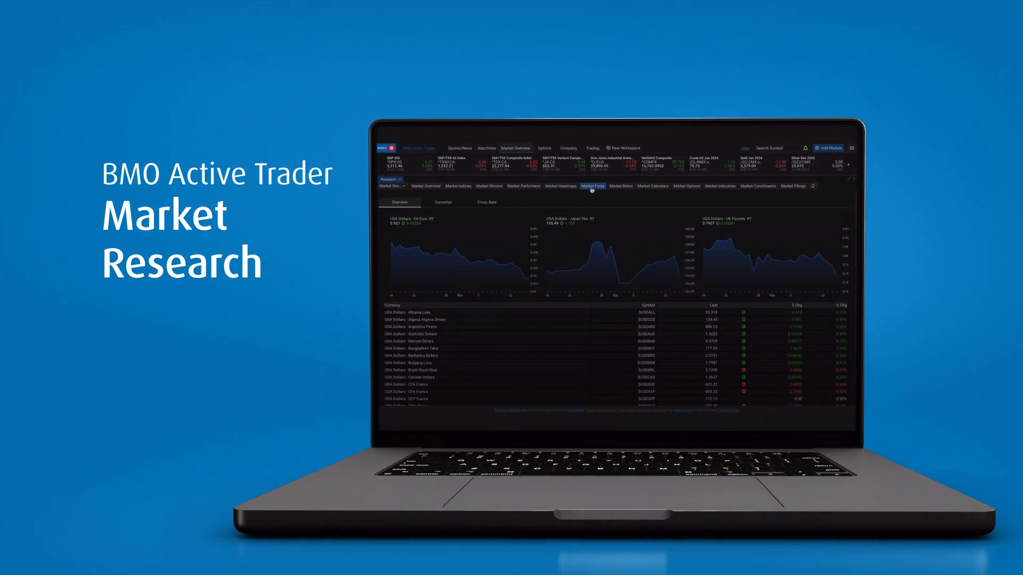
pyautogui.click(689, 193)
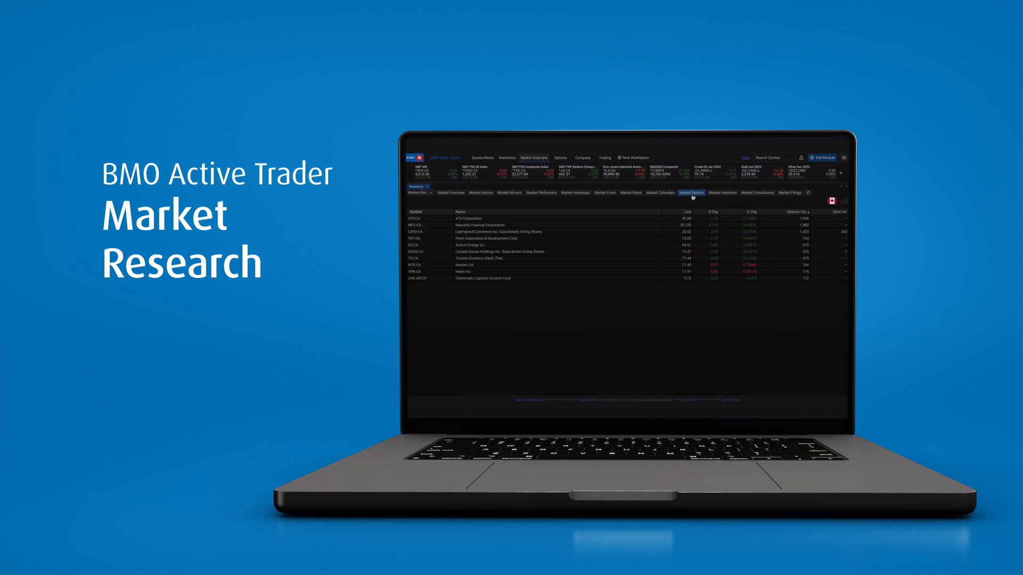
pyautogui.click(723, 193)
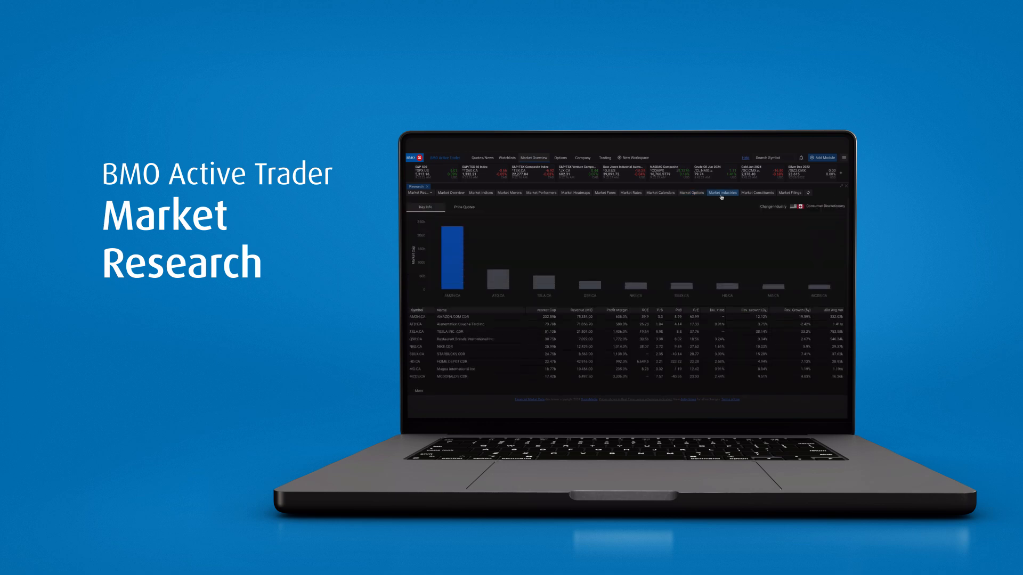
pyautogui.click(758, 193)
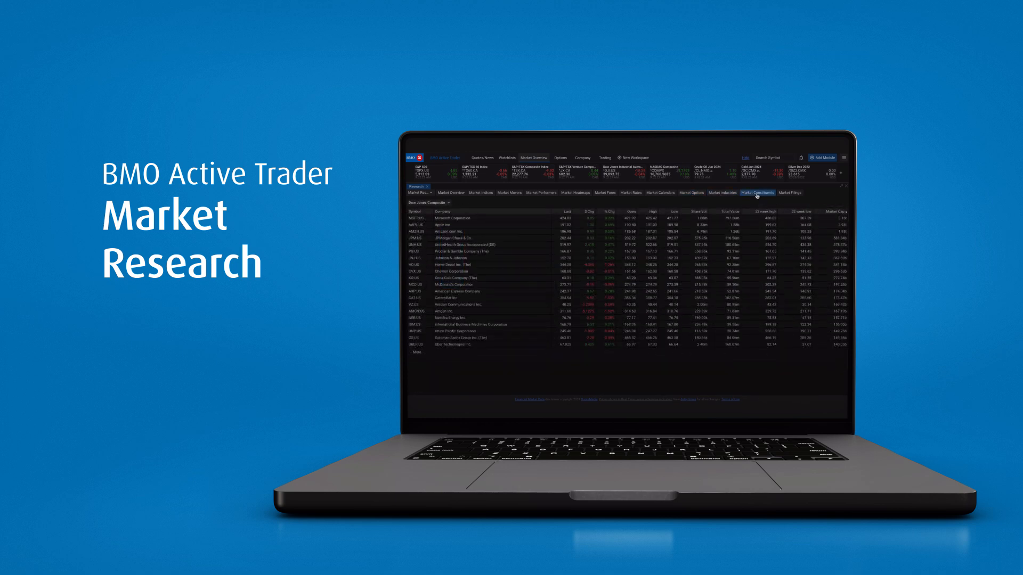
pyautogui.click(540, 193)
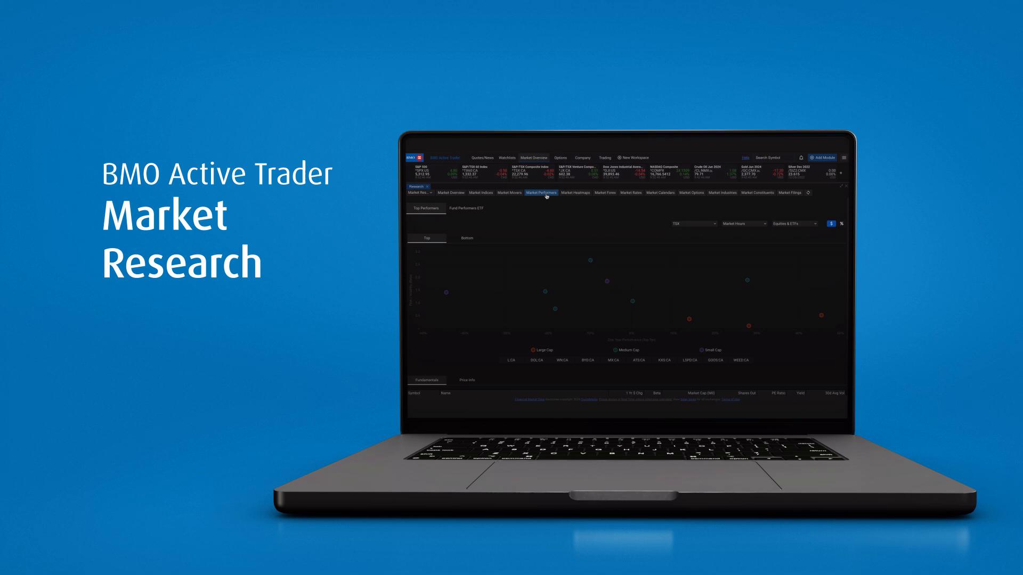